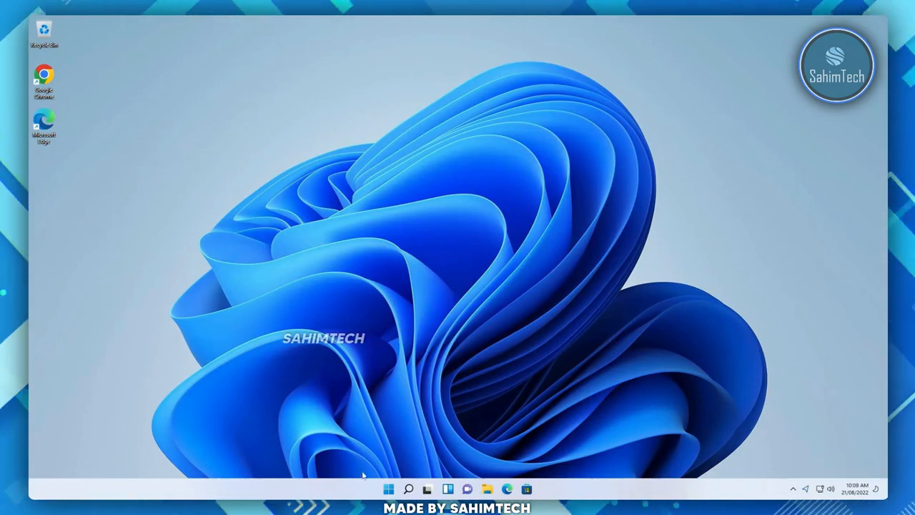
Show the default centered Windows 11 Start menu with pinned and recommended apps.
click(389, 489)
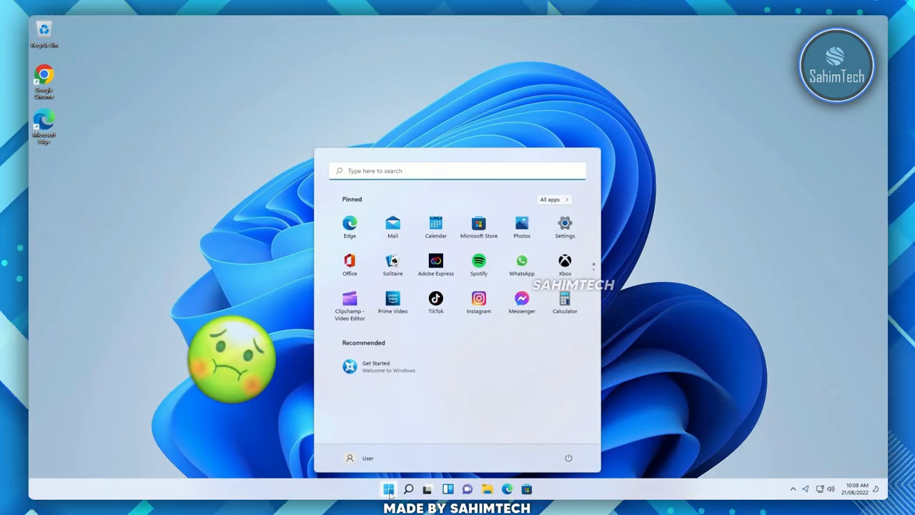
click(507, 489)
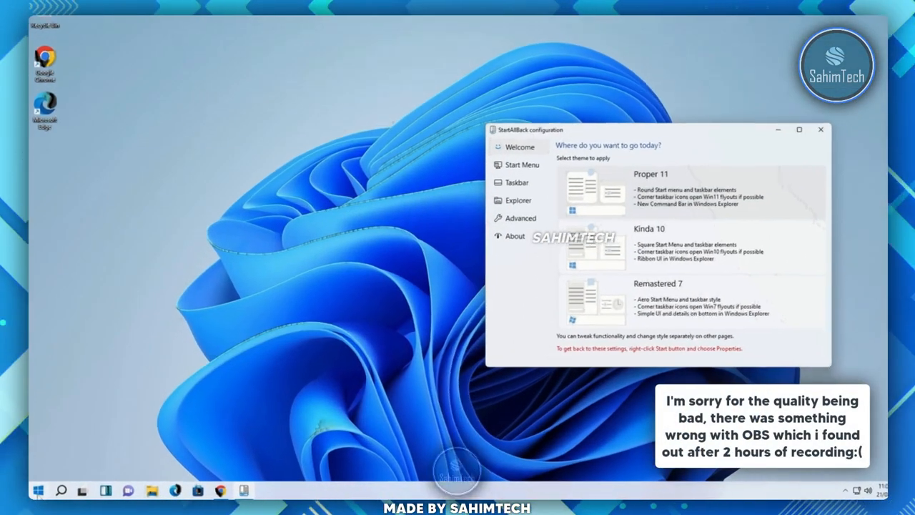
Search for 'google' from the classic two-column Start menu's search box.
click(38, 490)
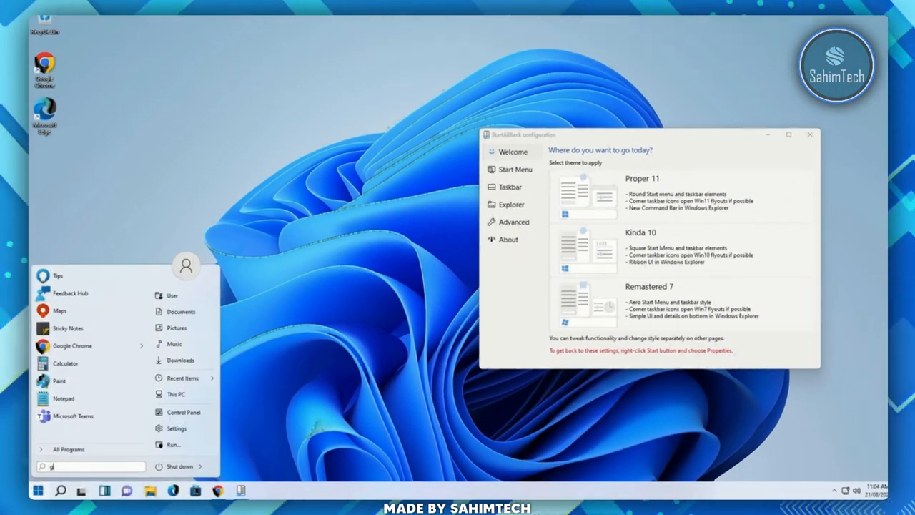
text(google)
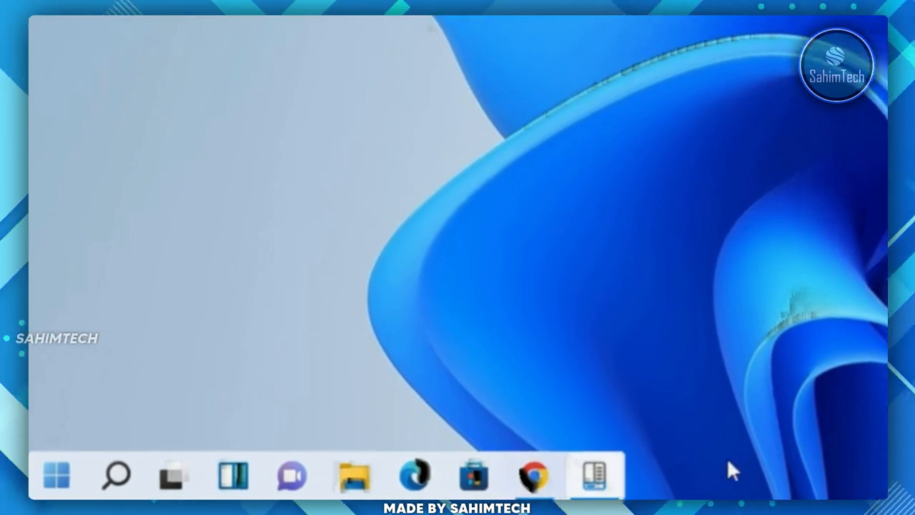
Browse Quick Settings and the Wi-Fi list, then expand the tray overflow to compare the classic tray.
click(595, 475)
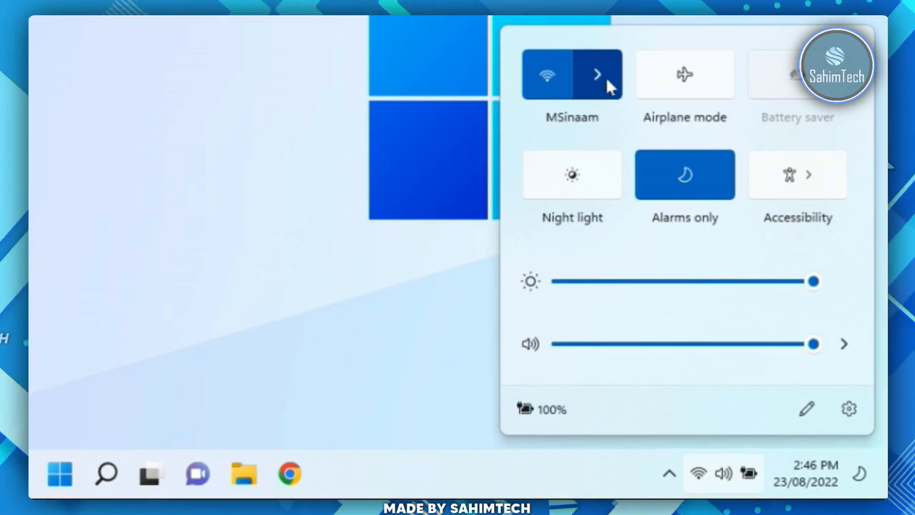
click(597, 74)
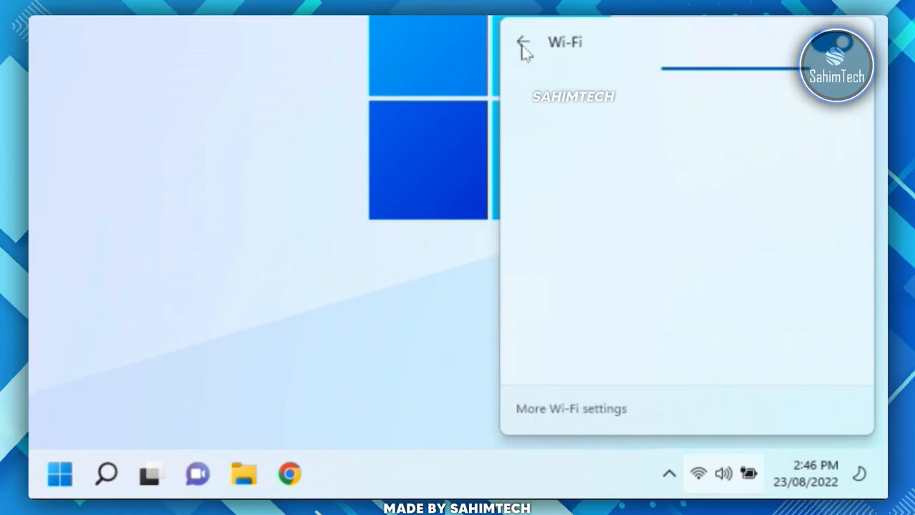
click(523, 42)
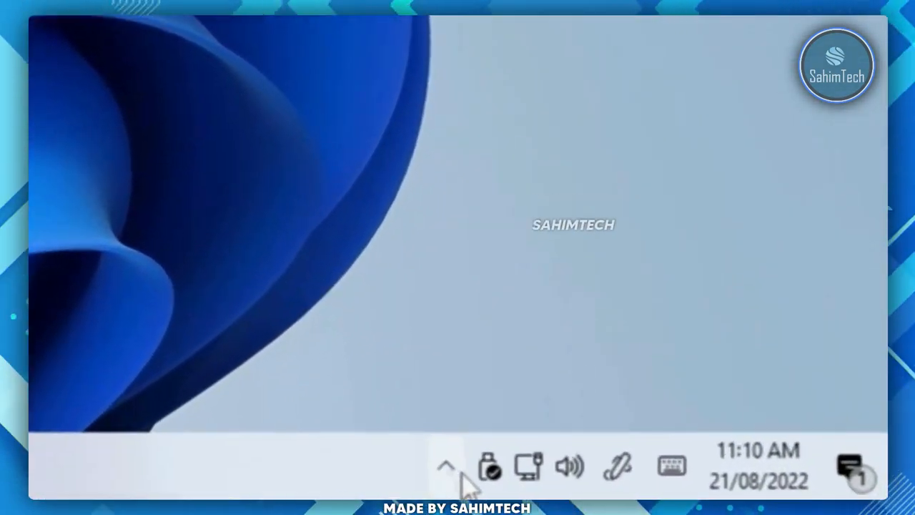
click(569, 466)
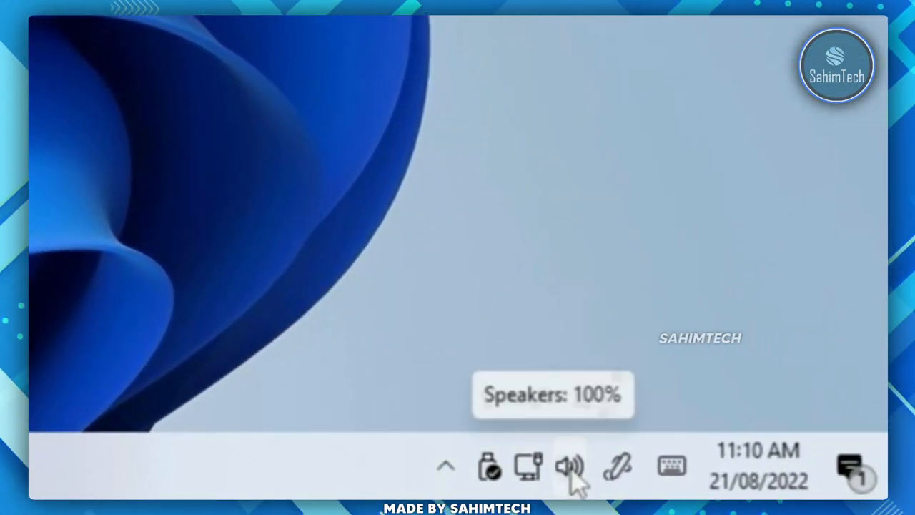
mouse_move(672, 469)
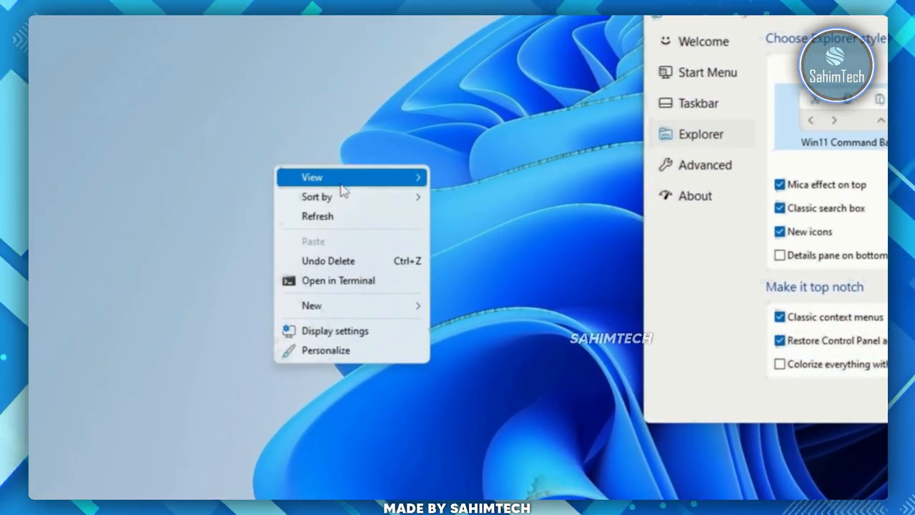
Show the classic desktop New submenu and set the taskbar location to the left edge.
click(312, 306)
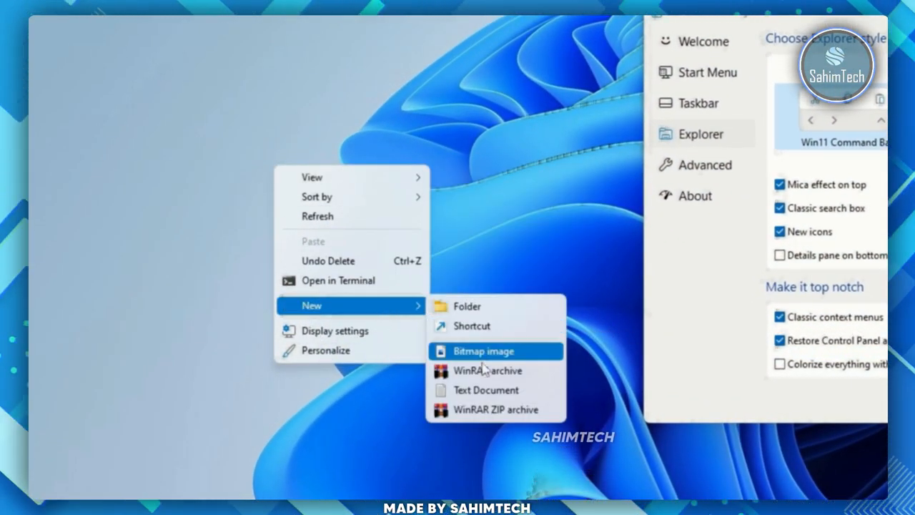
mouse_move(507, 434)
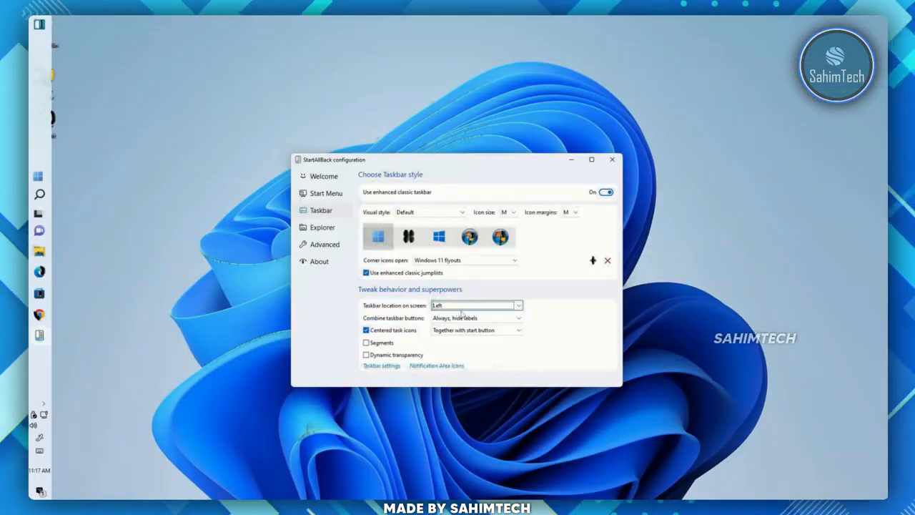
click(474, 306)
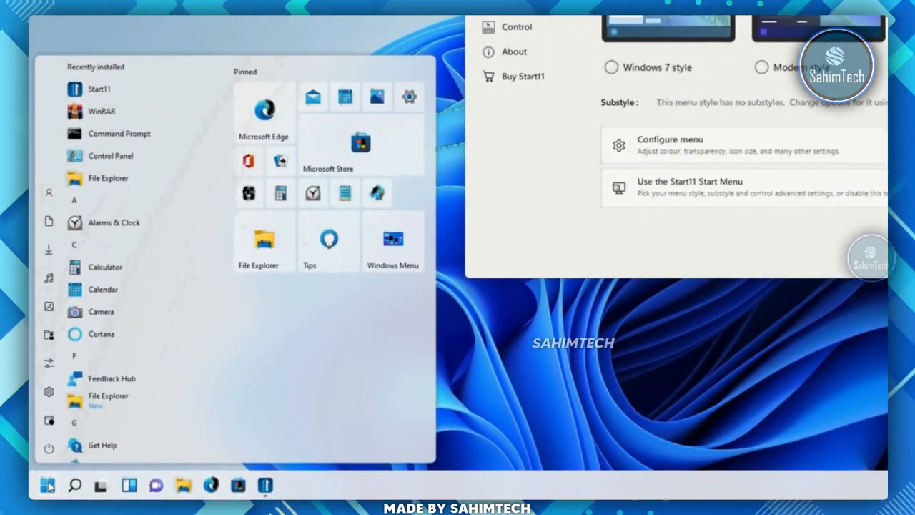
Choose the Windows 7 Start menu style in Start11 and review the Taskbar and Start Button pages.
click(760, 67)
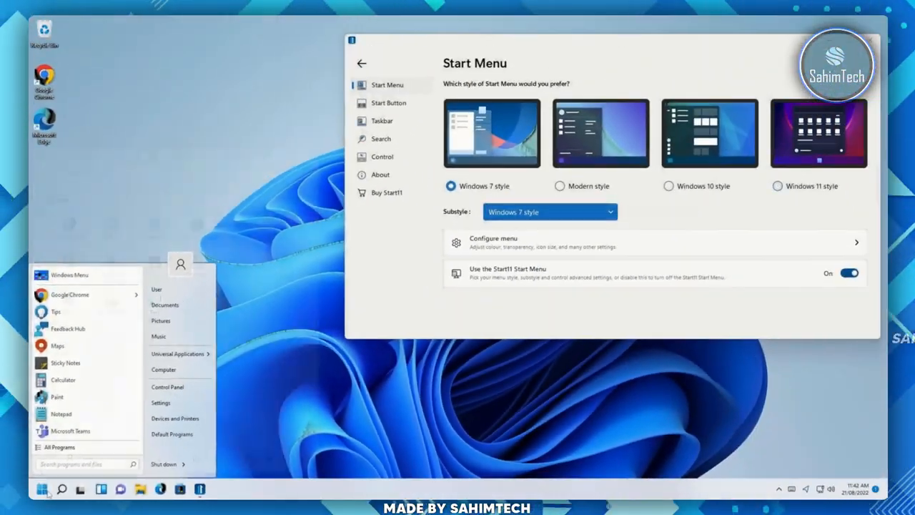
click(381, 120)
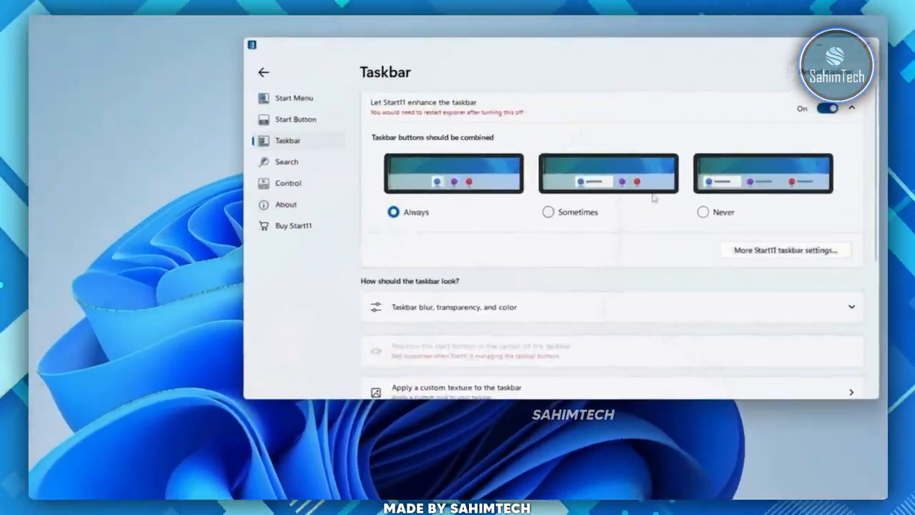
click(294, 120)
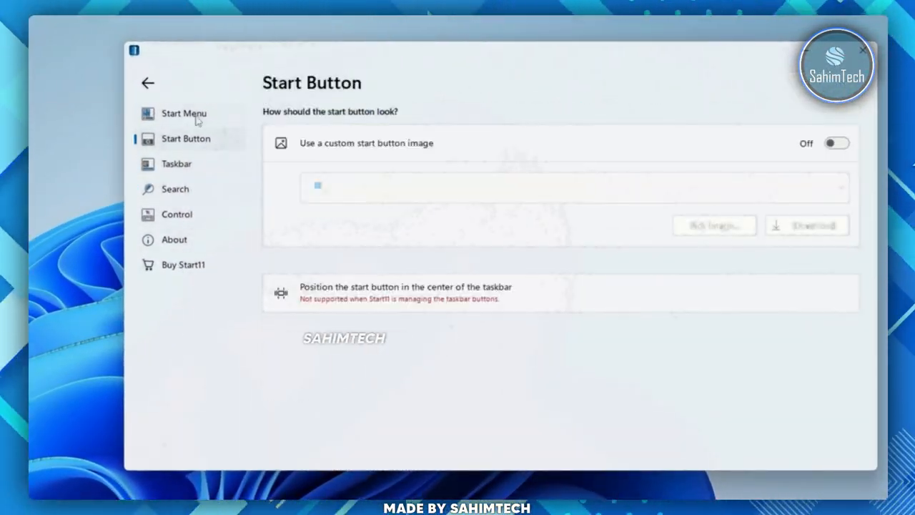
click(183, 264)
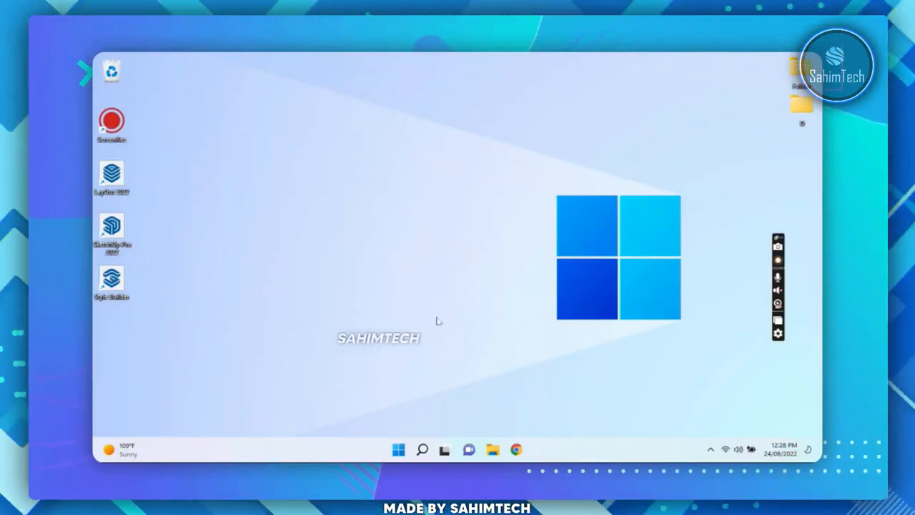
Choose Open-Shell's Windows 7 Start menu style with the Aero start button replacement.
click(397, 448)
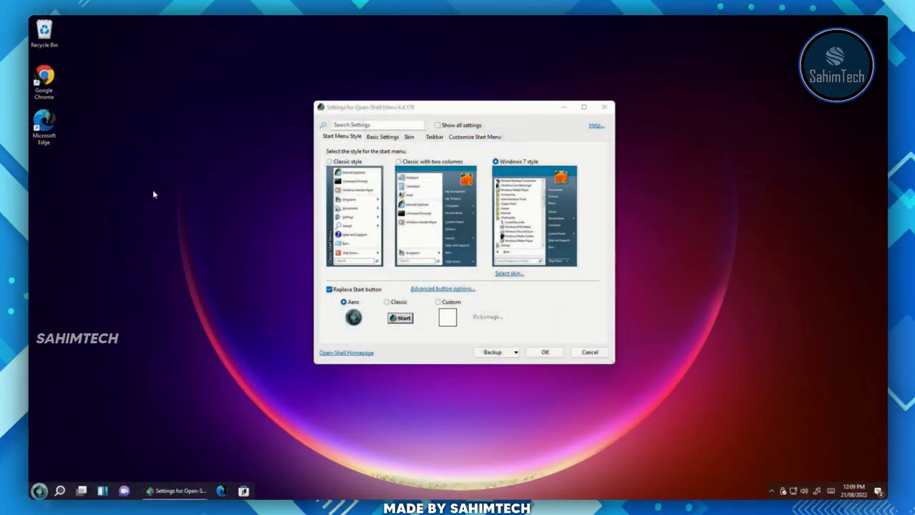
click(40, 490)
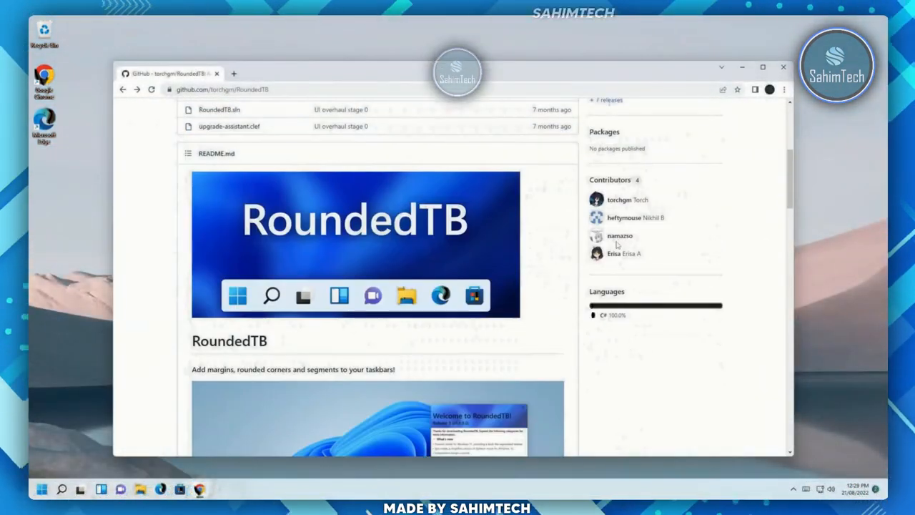
Raise the taskbar corner radius slider to 48 and apply the rounded corners.
scroll(down, 3)
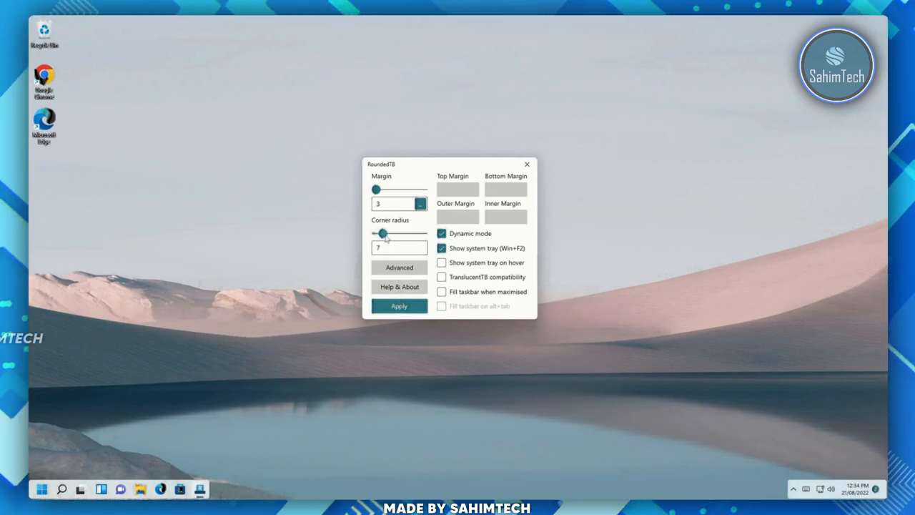
drag(382, 233, 423, 233)
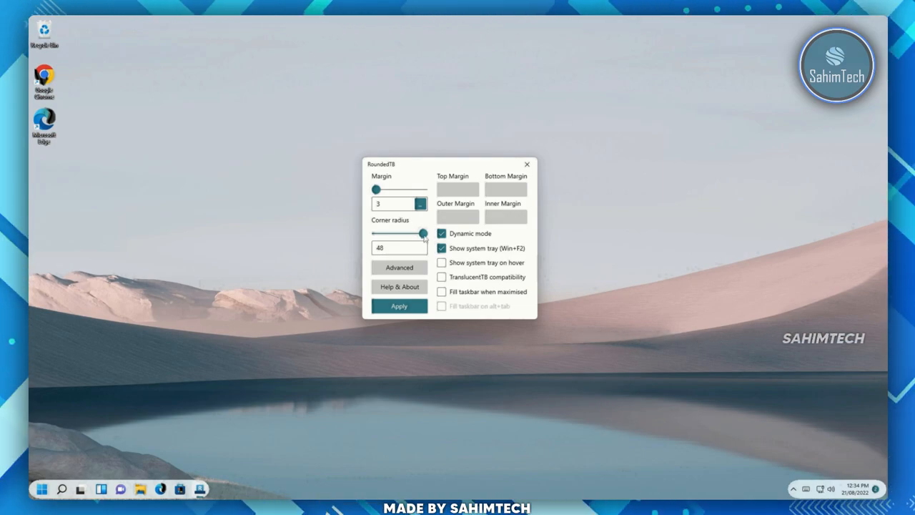
click(444, 277)
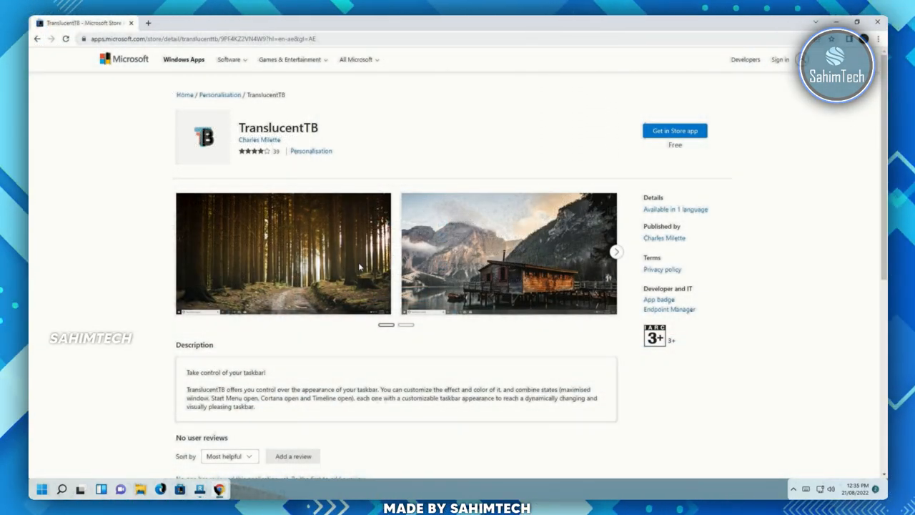
Select the Transparent taskbar style in TaskbarX Configurator and adjust its color slider.
click(283, 255)
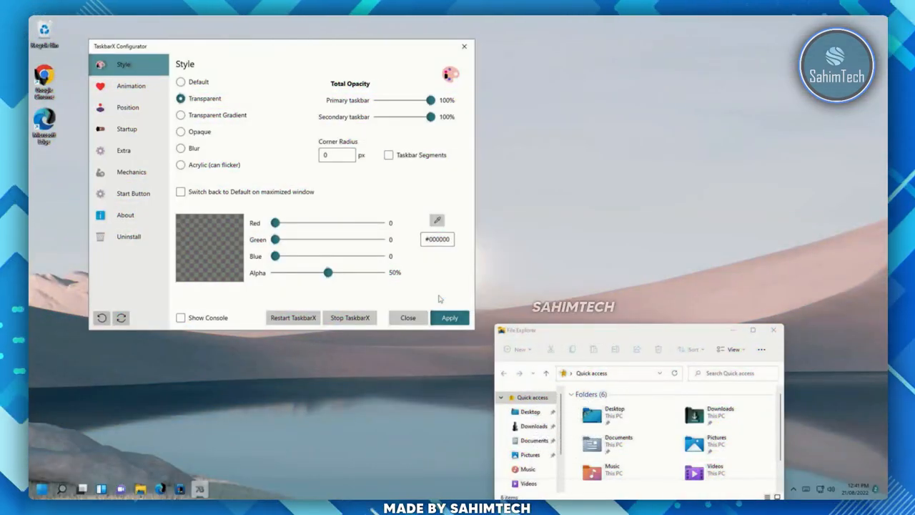
drag(329, 271, 369, 271)
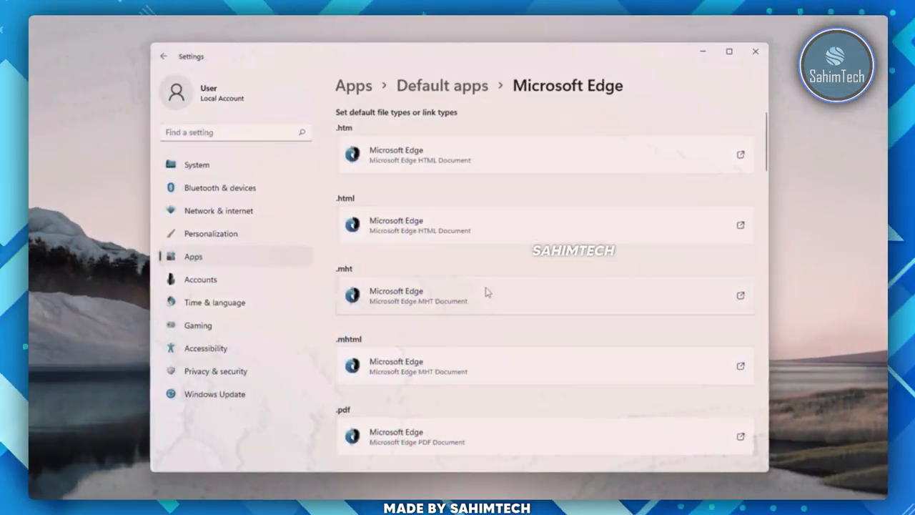
Pick a different default app for .mht files under Microsoft Edge's file types.
scroll(down, 3)
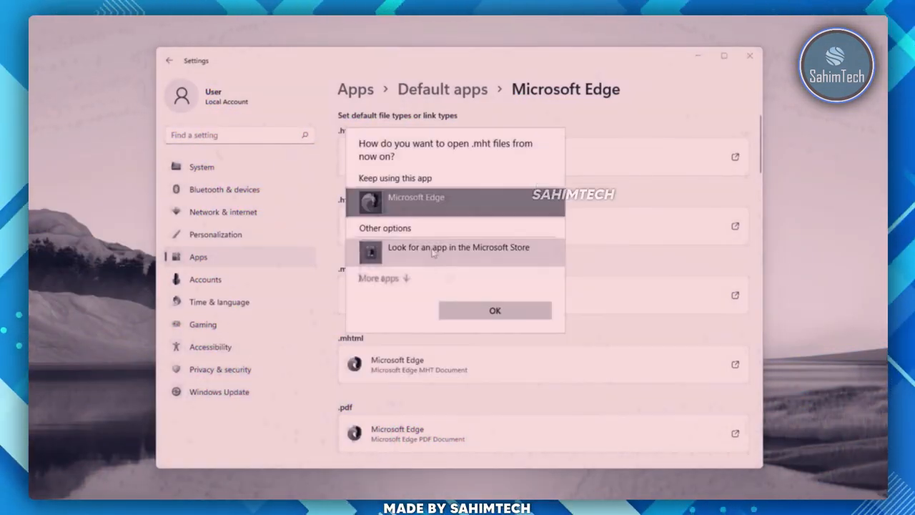
click(494, 310)
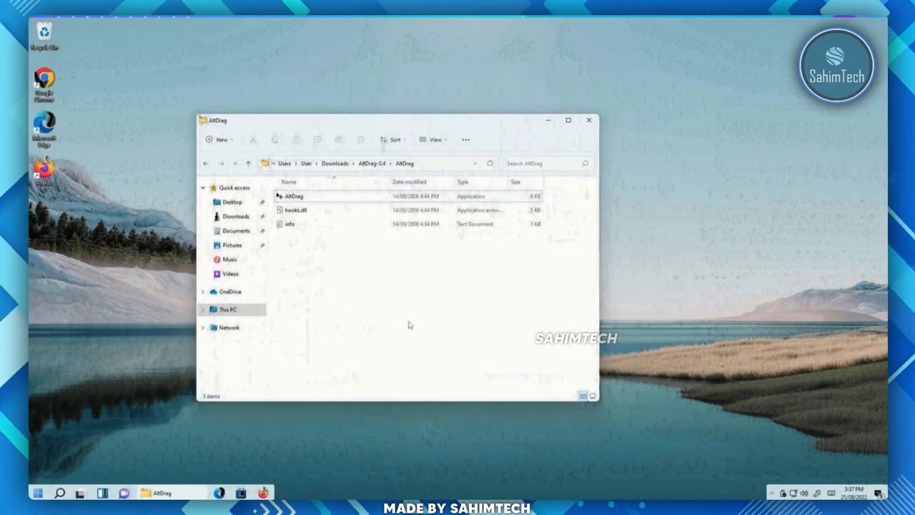
Show AltDrag.exe, hooks.dll and info inside the Downloads > AltDrag folder.
drag(393, 120, 465, 106)
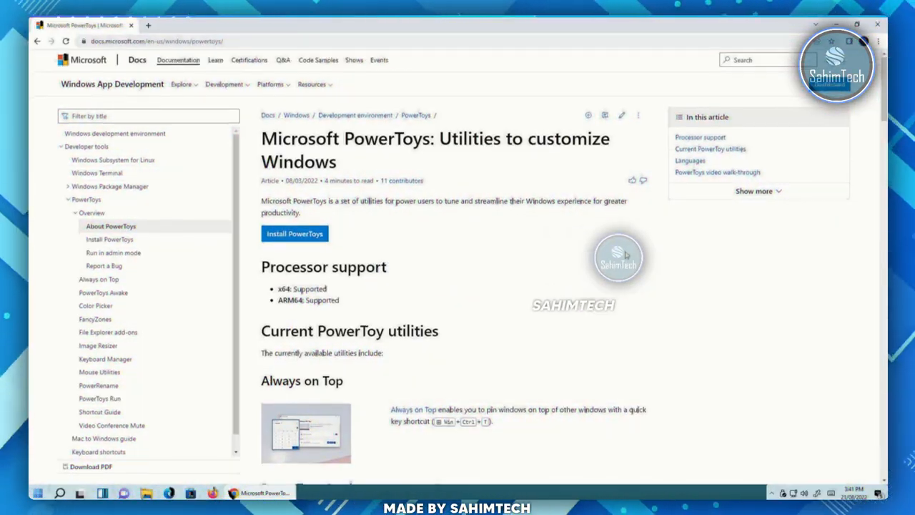
Start the PowerToys install from the Microsoft Docs page and review its utilities list.
scroll(down, 3)
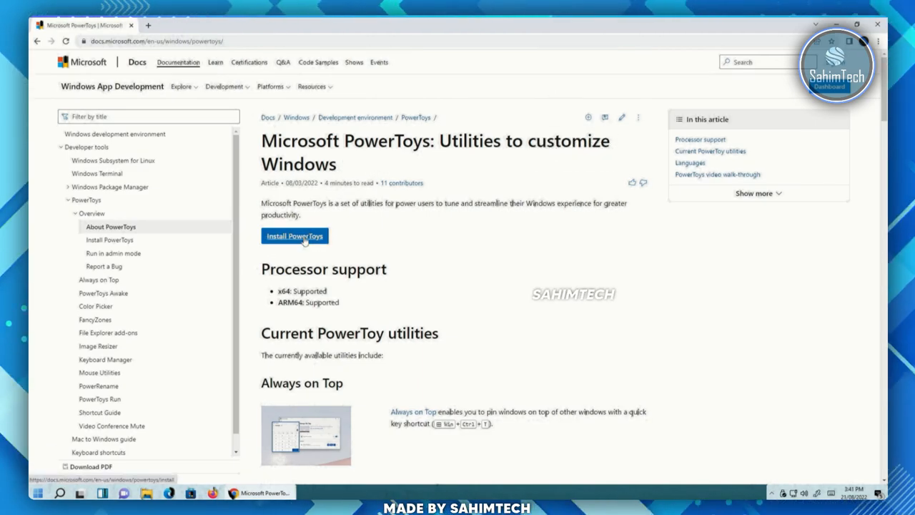
click(295, 235)
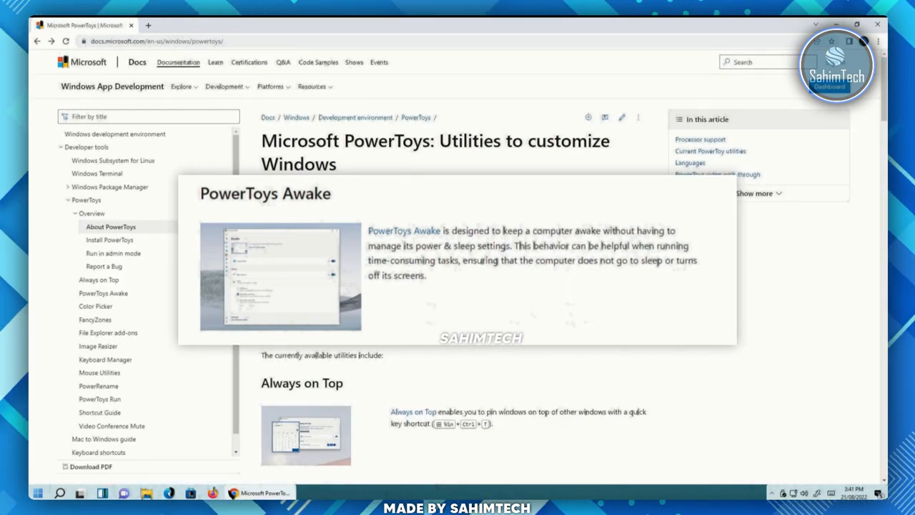
scroll(down, 3)
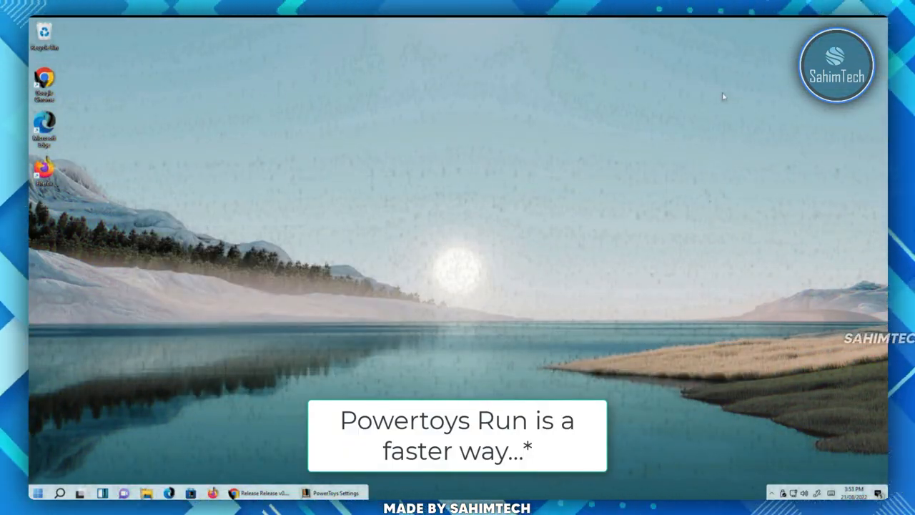
Summon PowerToys Run with Alt+Space and search for 'fire'.
key(alt+space)
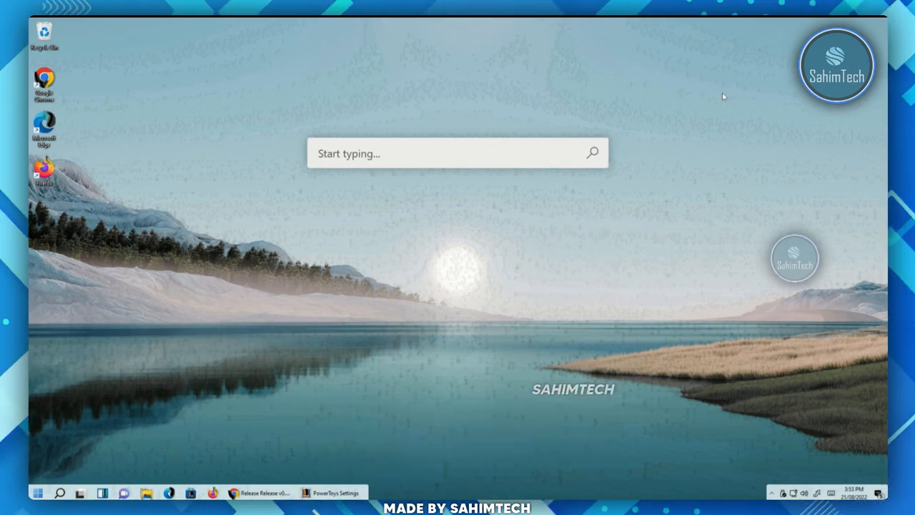
text(fire)
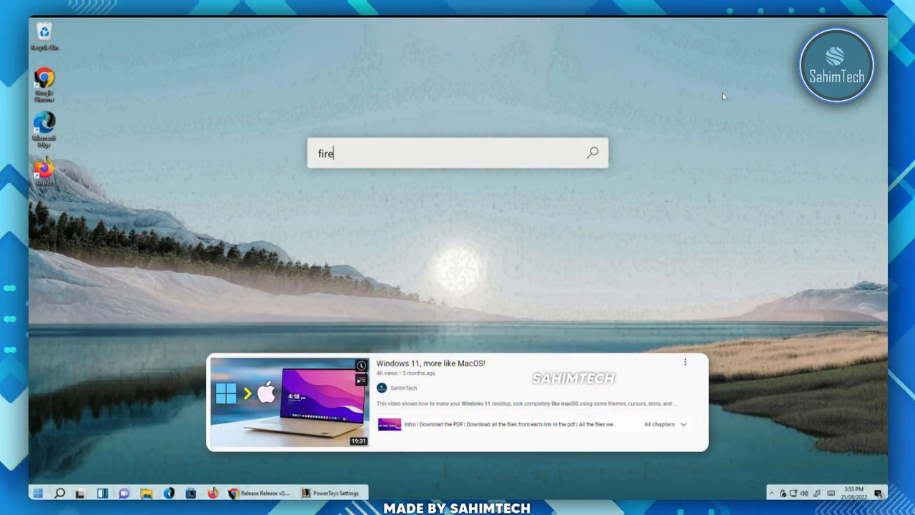